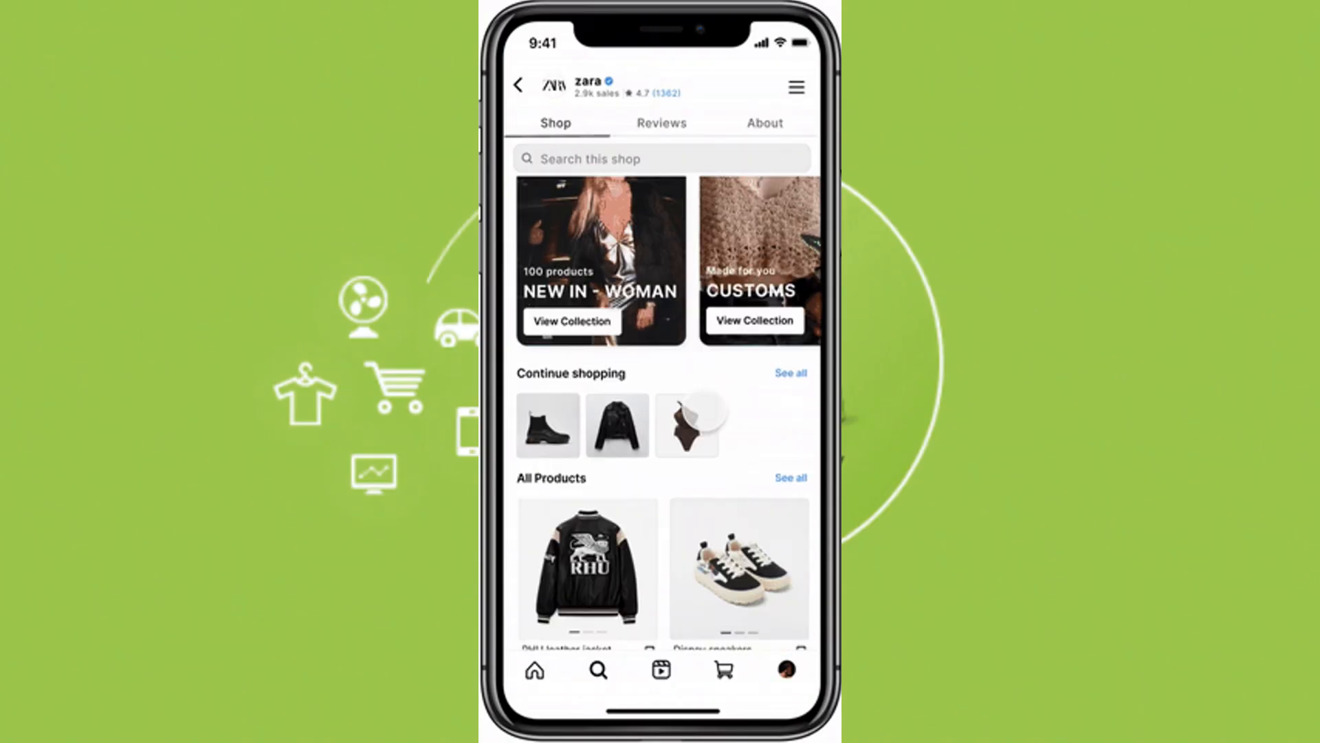
Step: Start a new product from the Products page via Add product
scroll(down, 3)
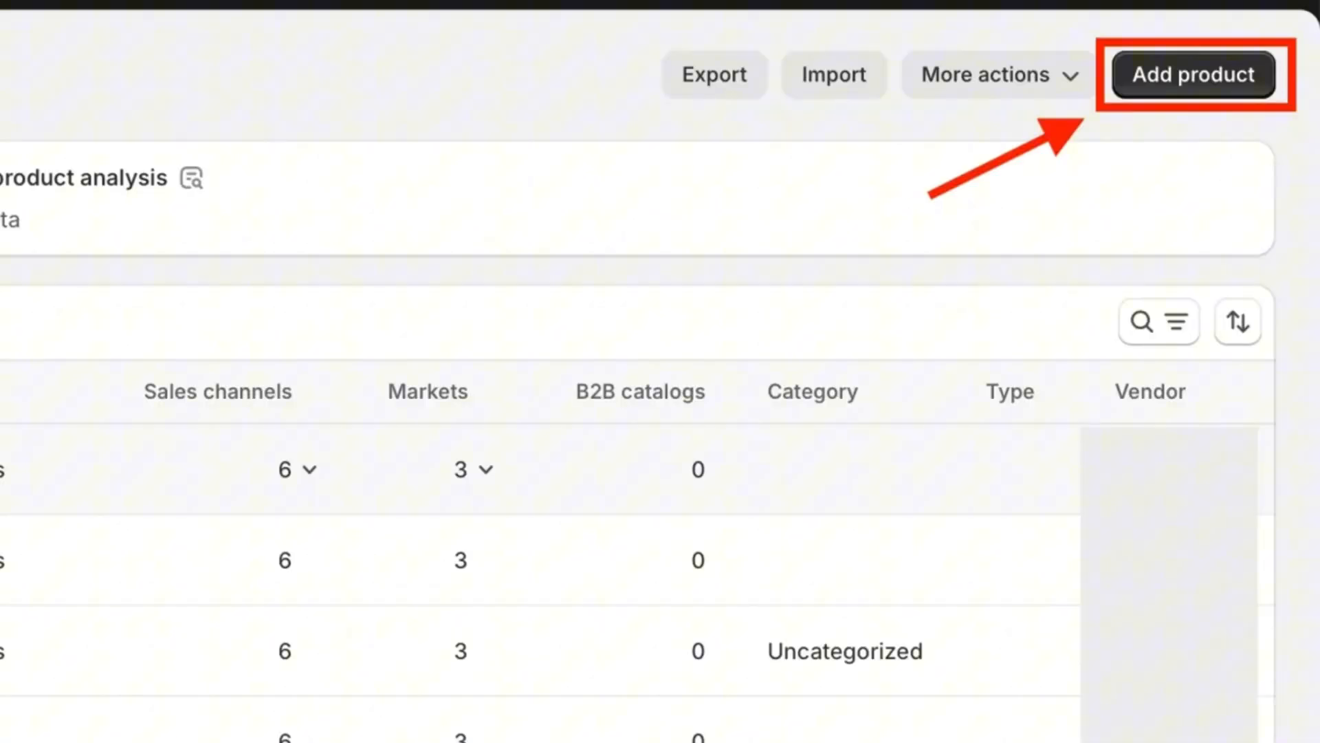
click(1192, 74)
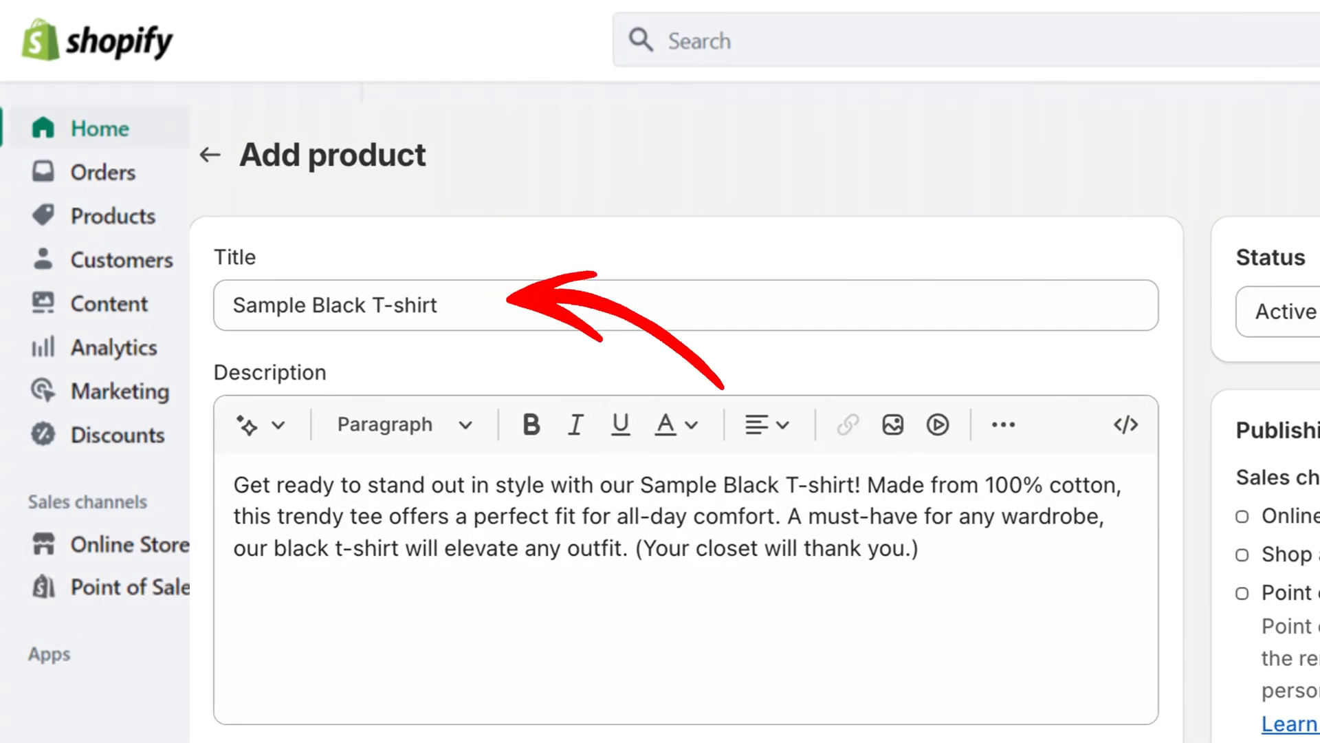
Step: Scroll the new product form down to the Media section with the black T-shirt image
scroll(down, 3)
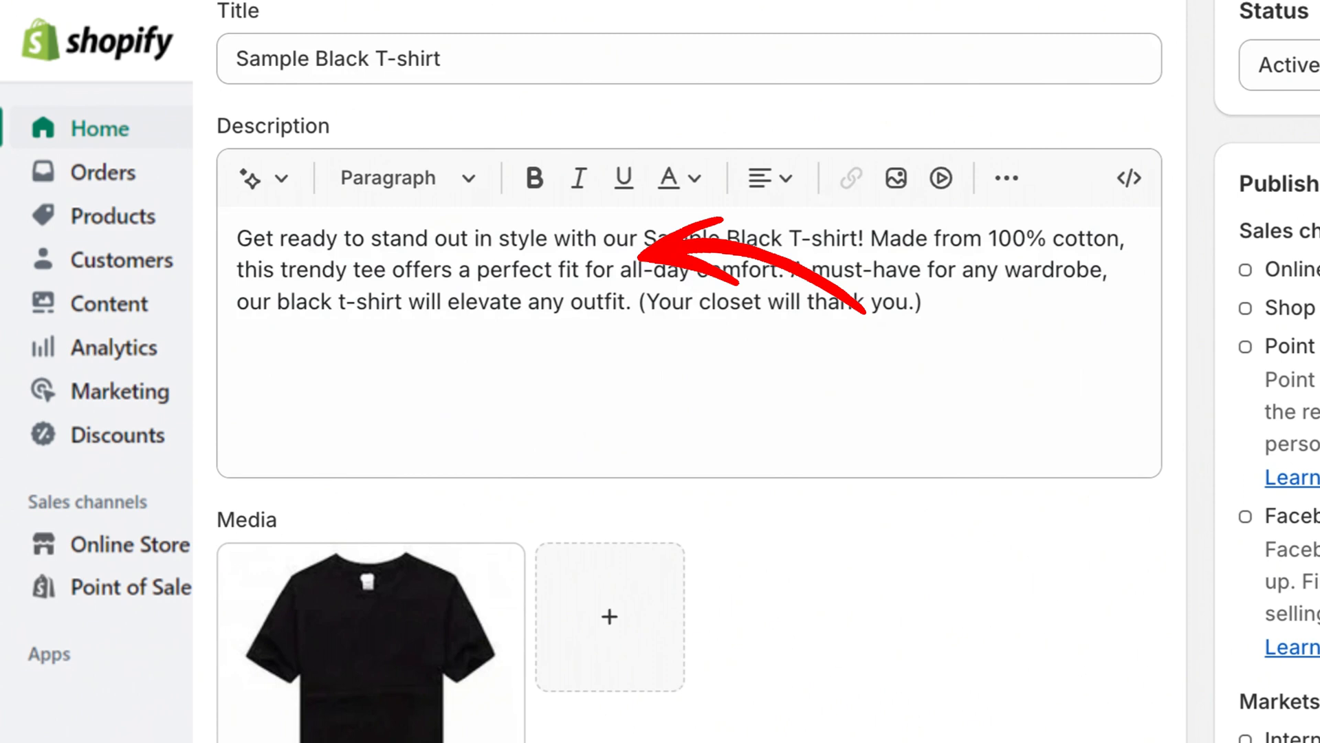
scroll(down, 3)
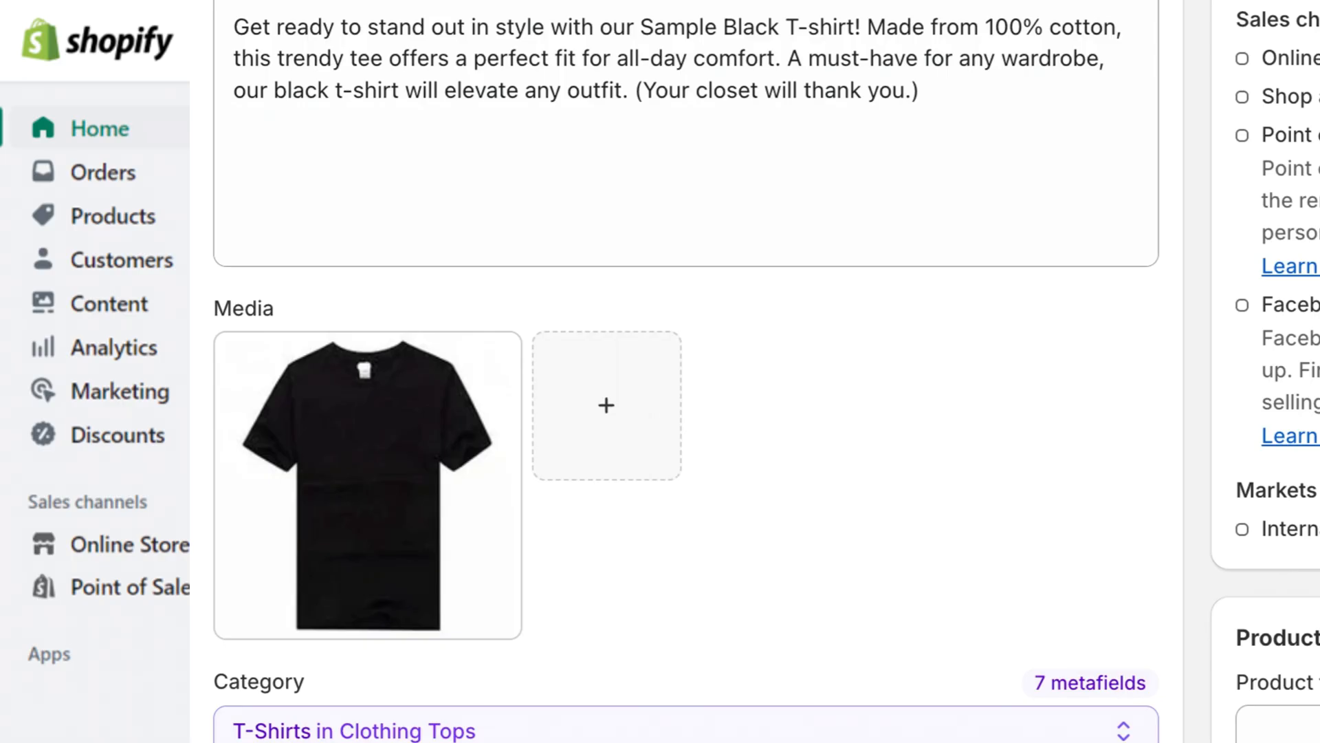
Step: Select the black T-shirt photo and begin its alt text description
click(367, 484)
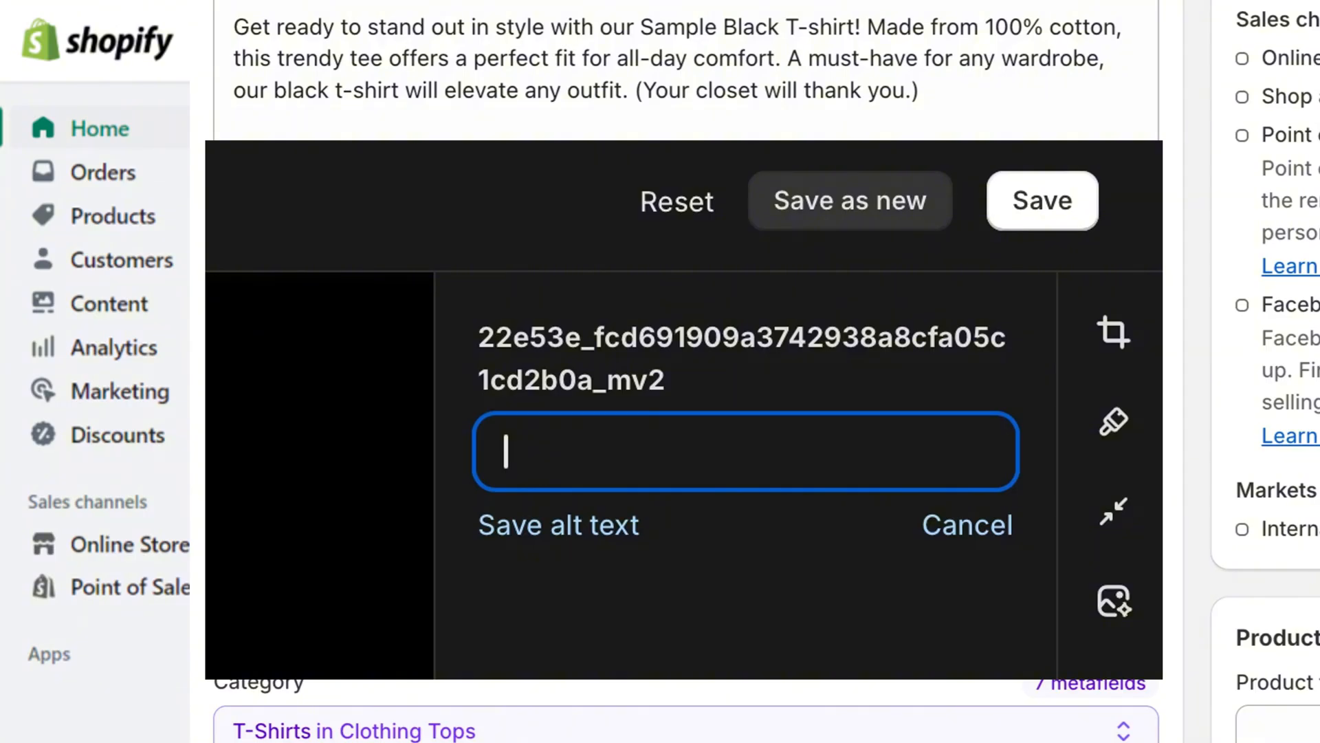
click(965, 524)
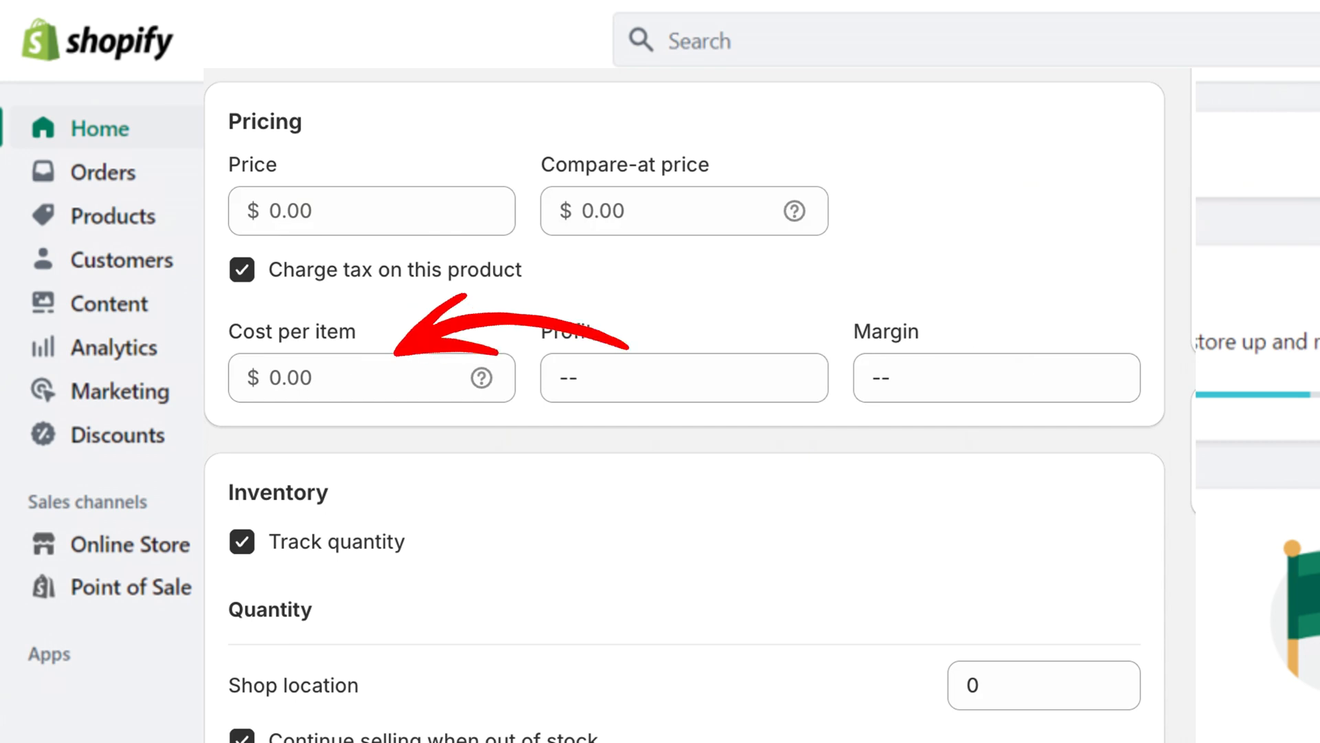
scroll(down, 3)
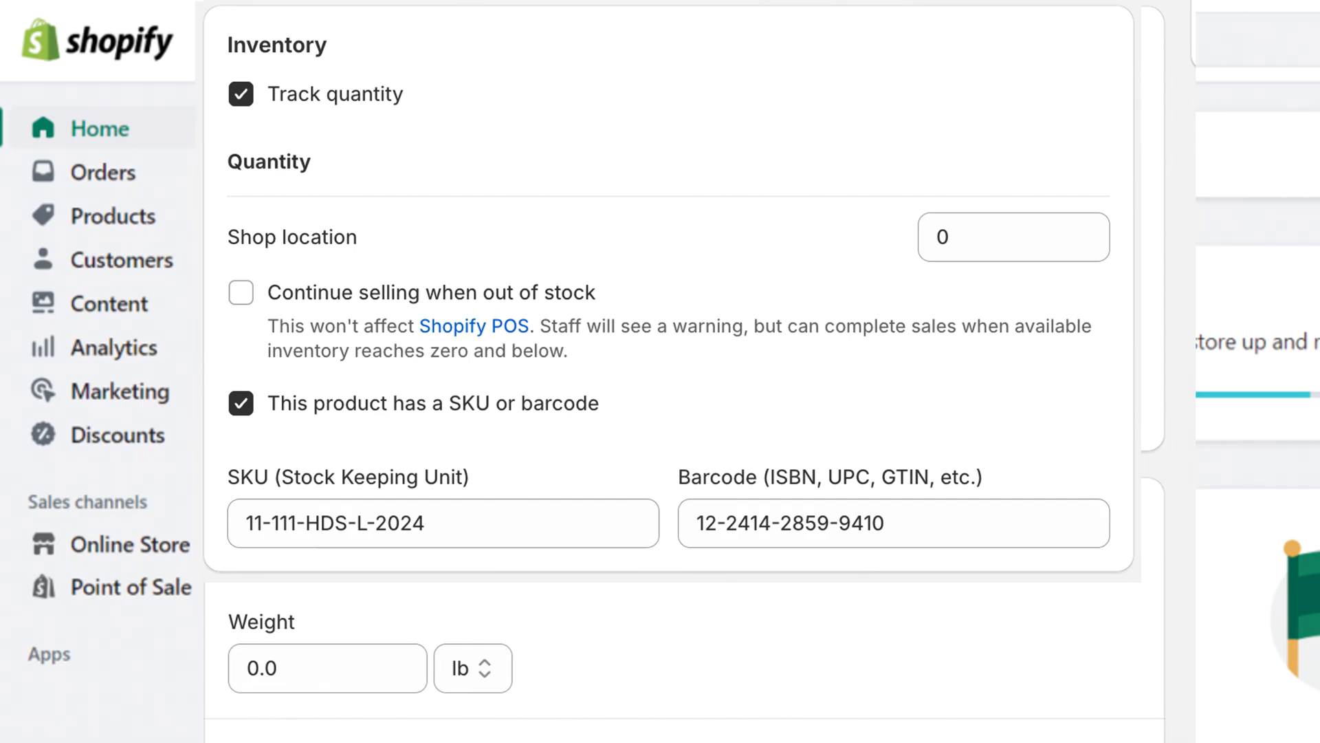
scroll(up, 3)
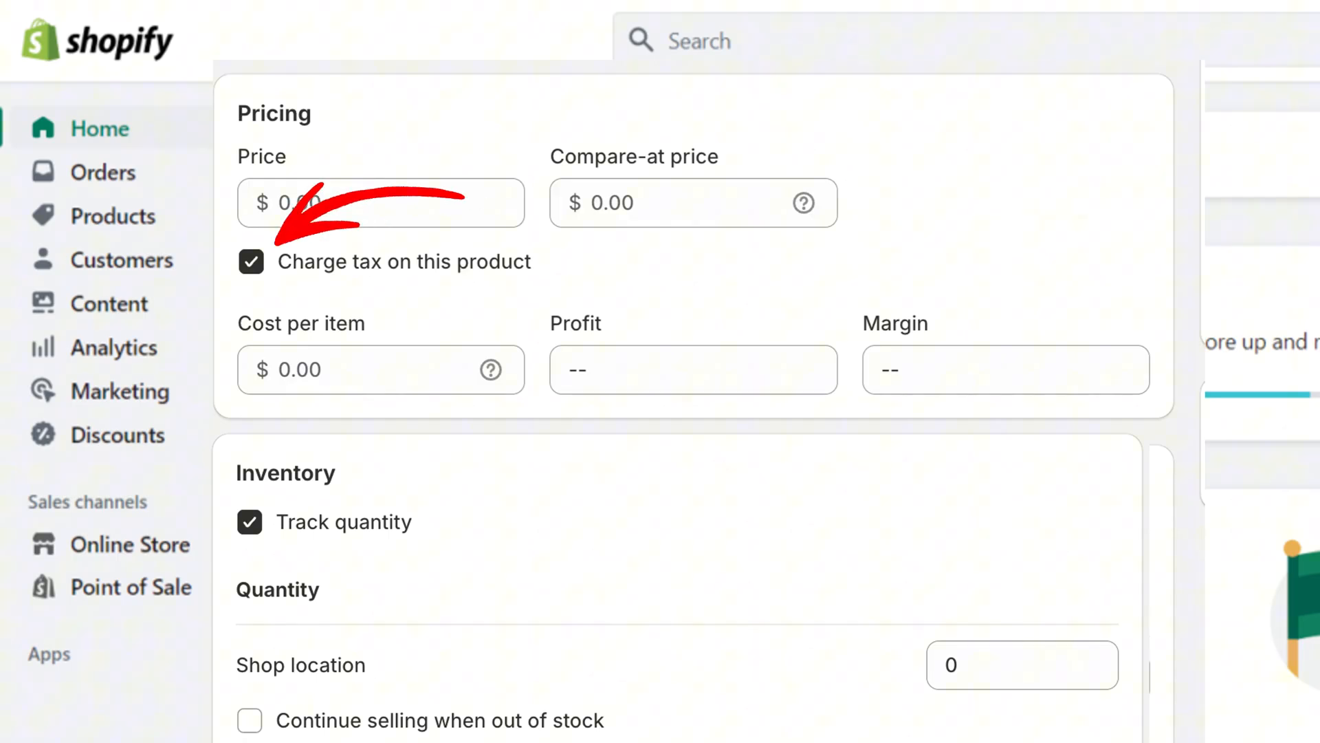
scroll(down, 3)
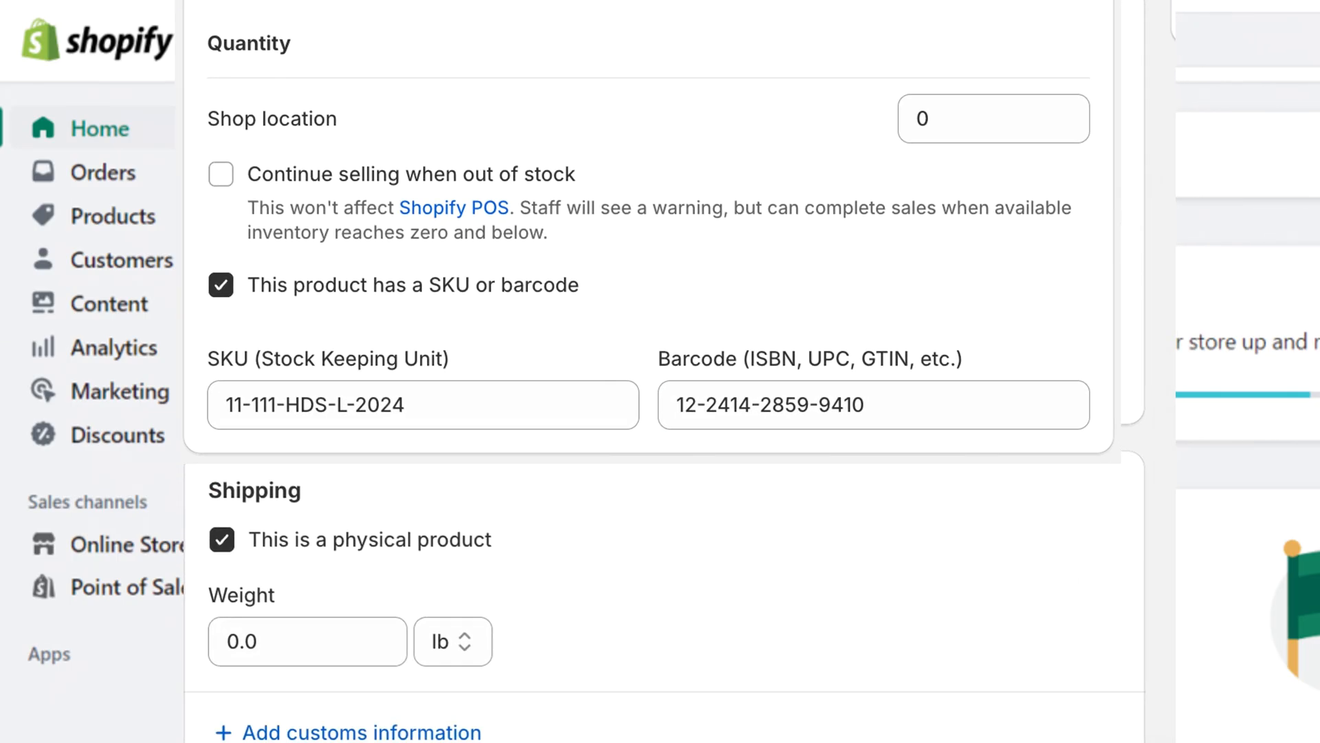
scroll(down, 3)
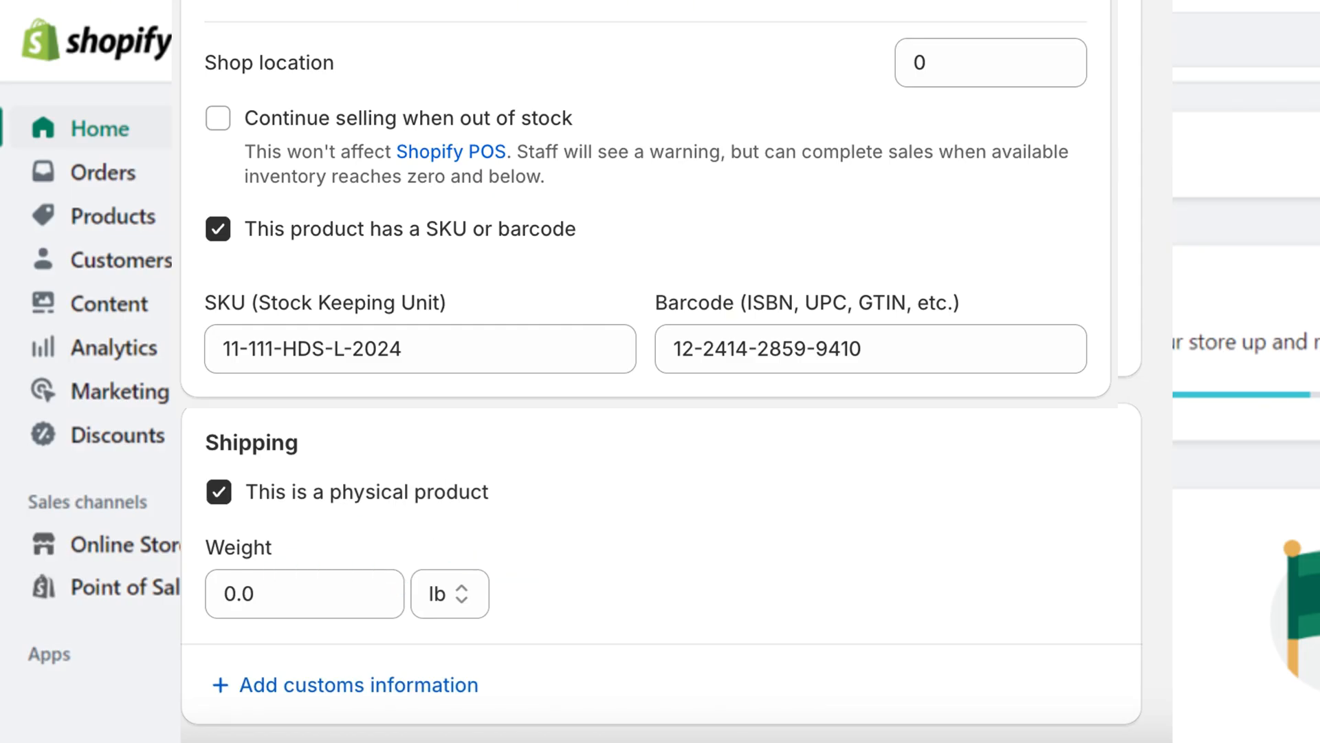
scroll(down, 3)
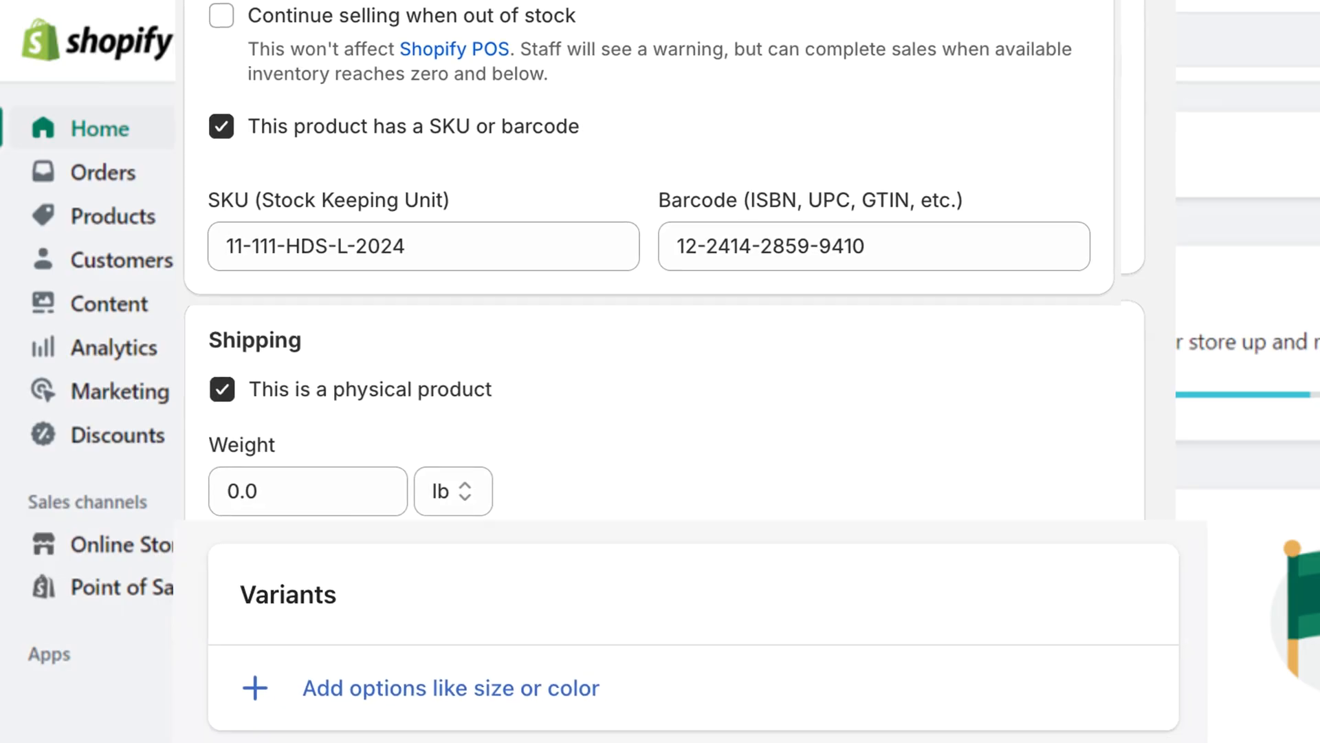
Step: Scroll down to the Variants section for the Size option with Small, Medium, Large
scroll(down, 3)
text(Large)
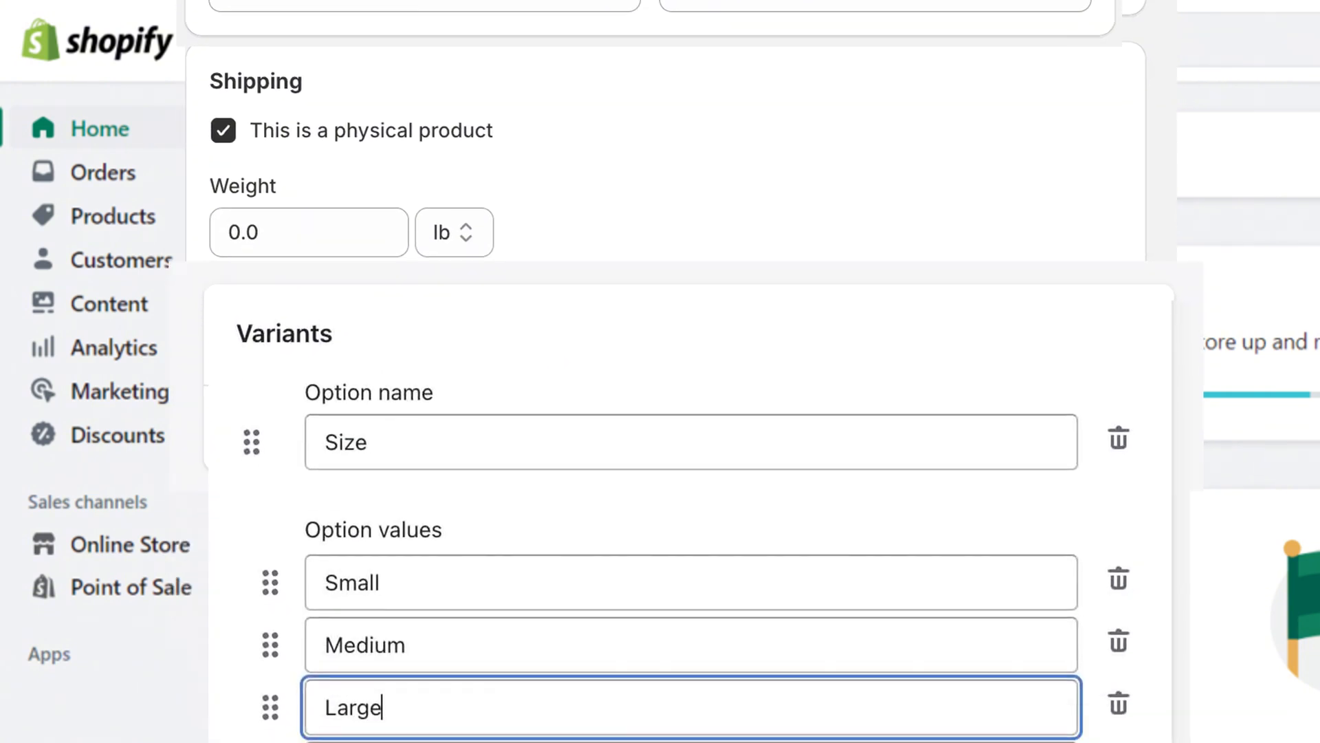
scroll(down, 3)
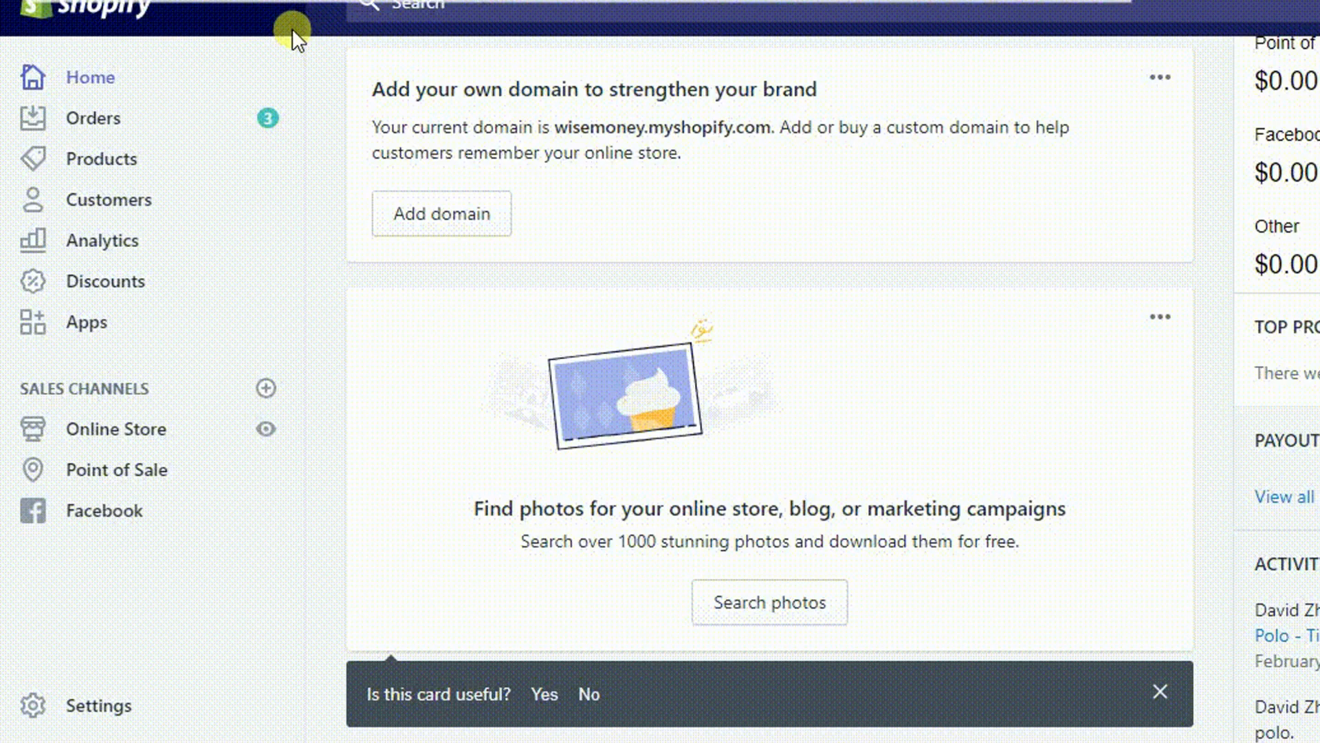
Step: Go to Products and save the Sample Black T-shirt so it appears in the list
click(101, 159)
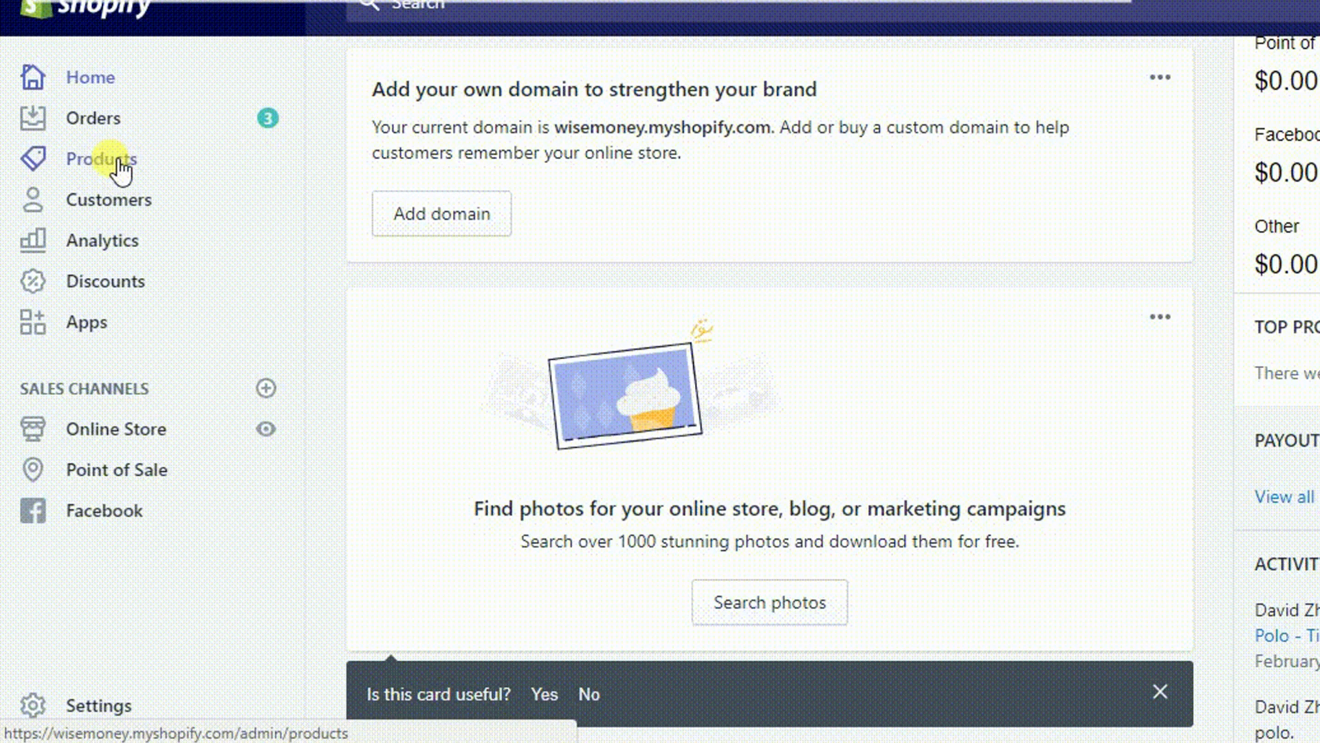
click(103, 159)
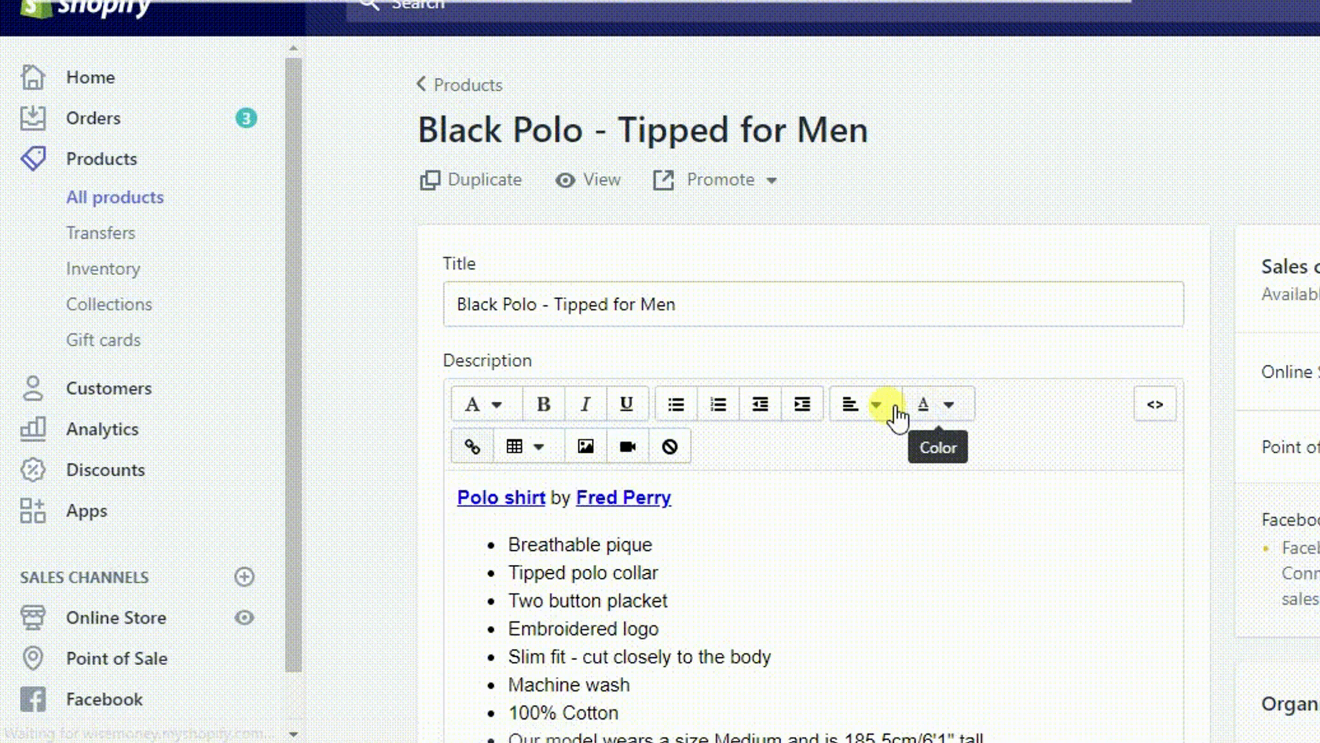
scroll(down, 3)
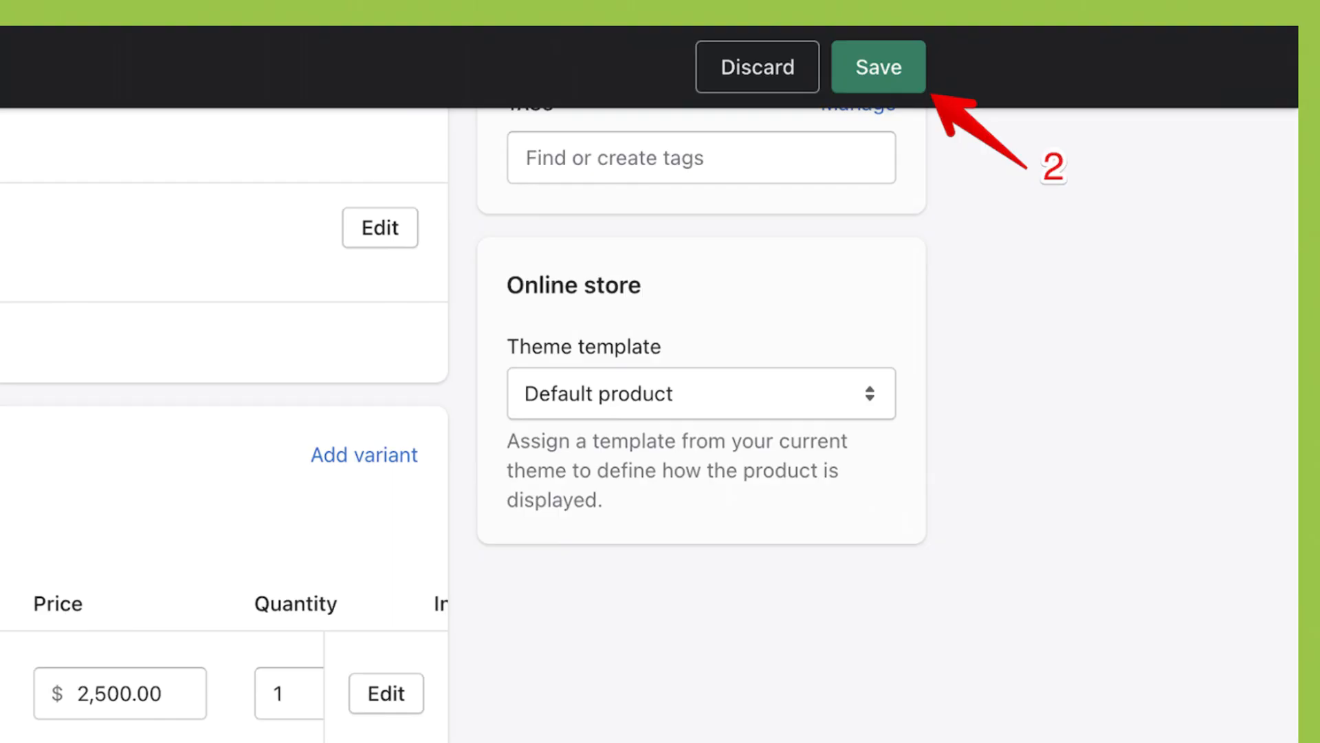
click(878, 66)
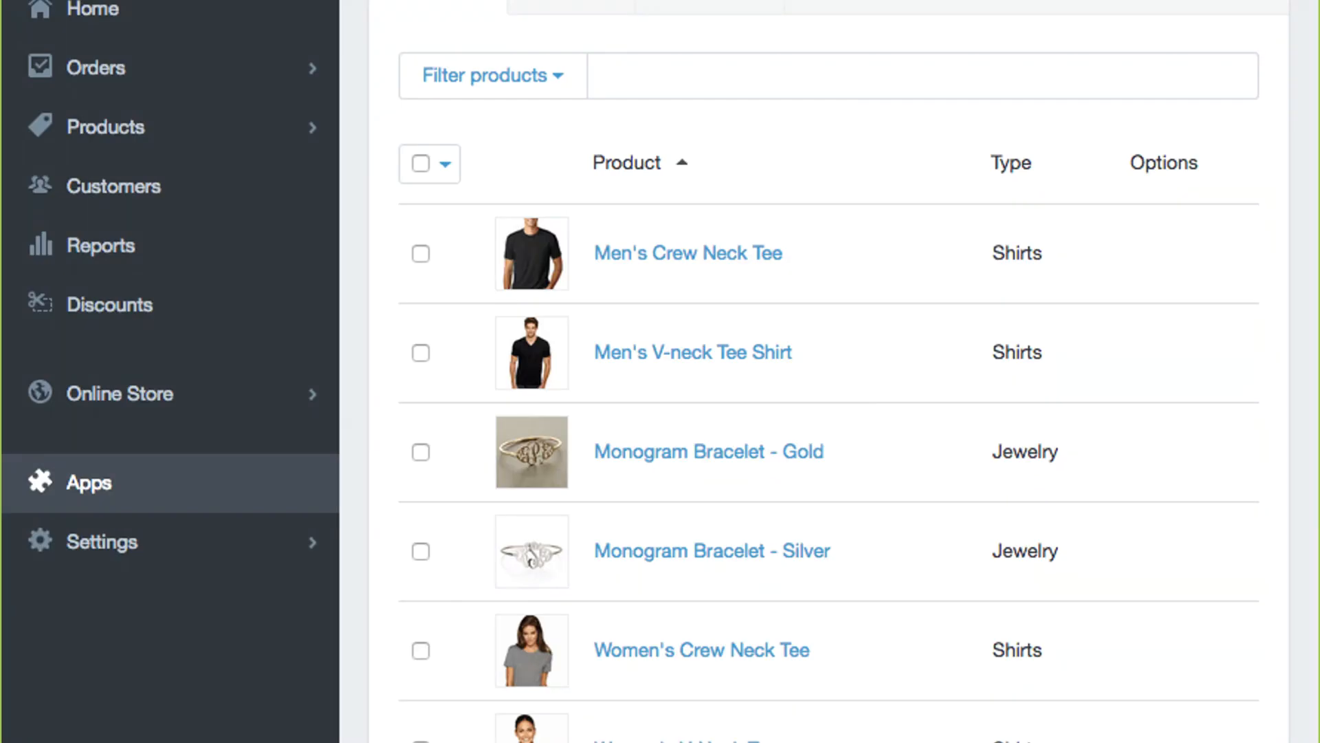